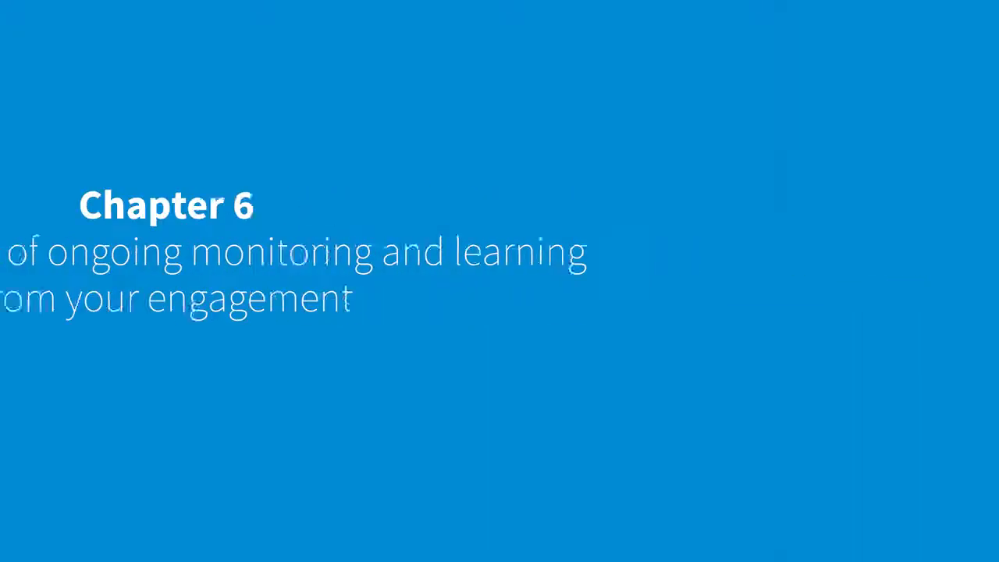
Step: Advance from the Chapter 6 monitoring title slide to the section 6.7 slide
click(500, 281)
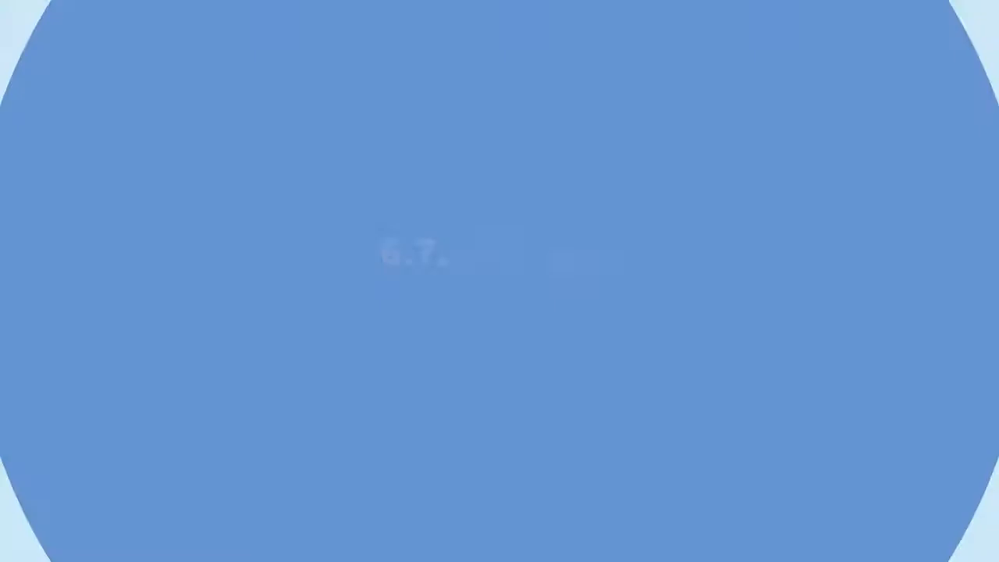